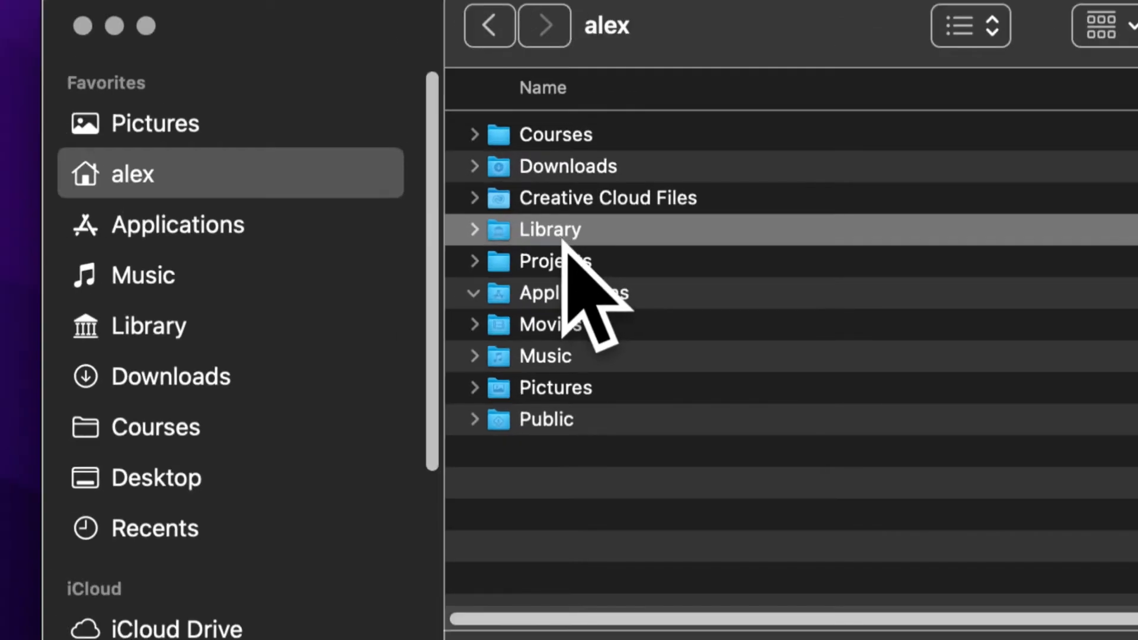
mouse_move(588, 226)
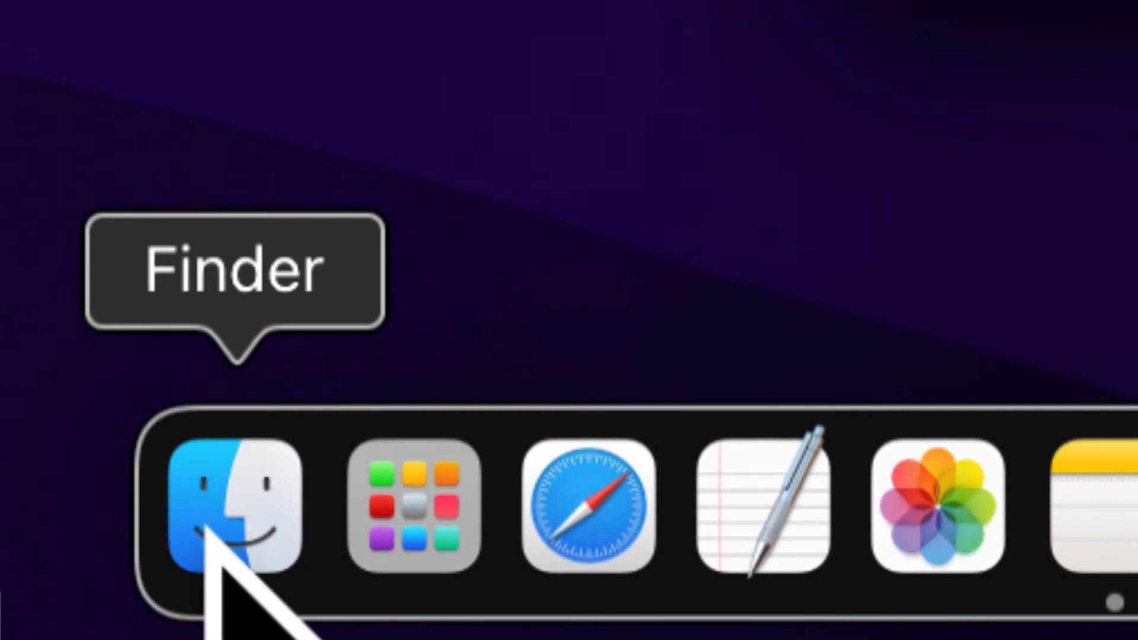
Bring up Finder and show the View Options panel for the alex home folder
left_click(218, 509)
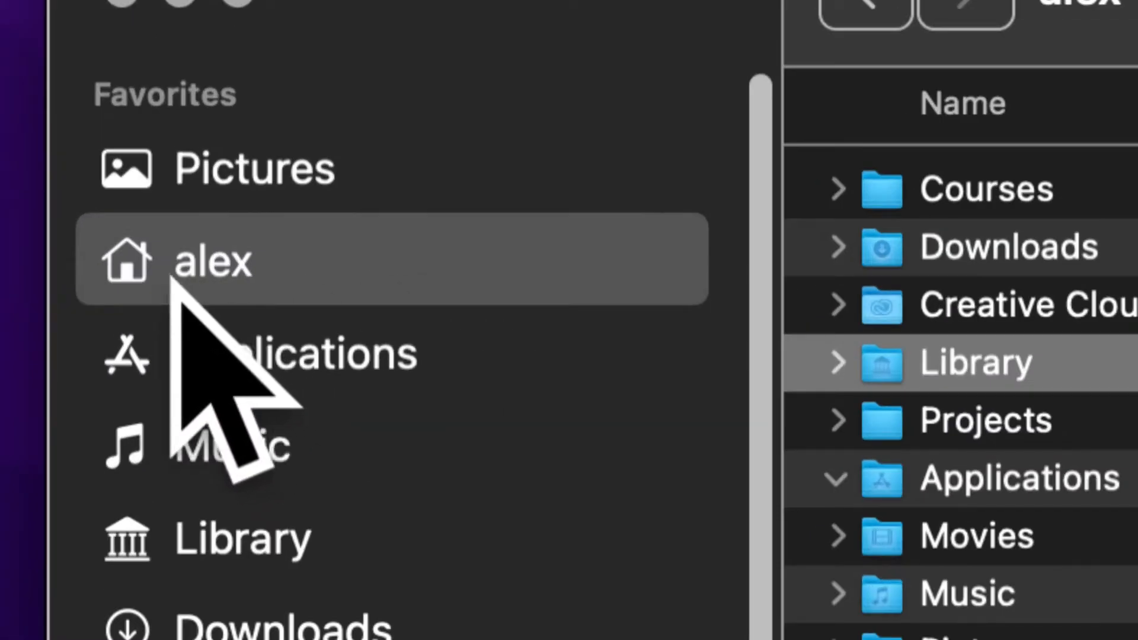
mouse_move(226, 406)
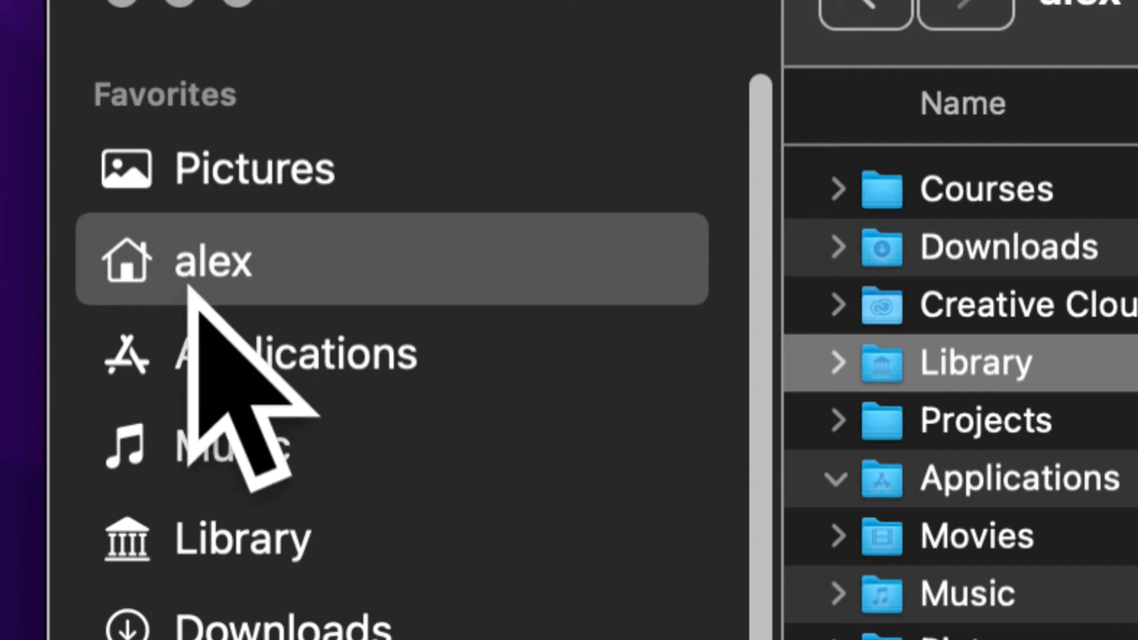
mouse_move(239, 384)
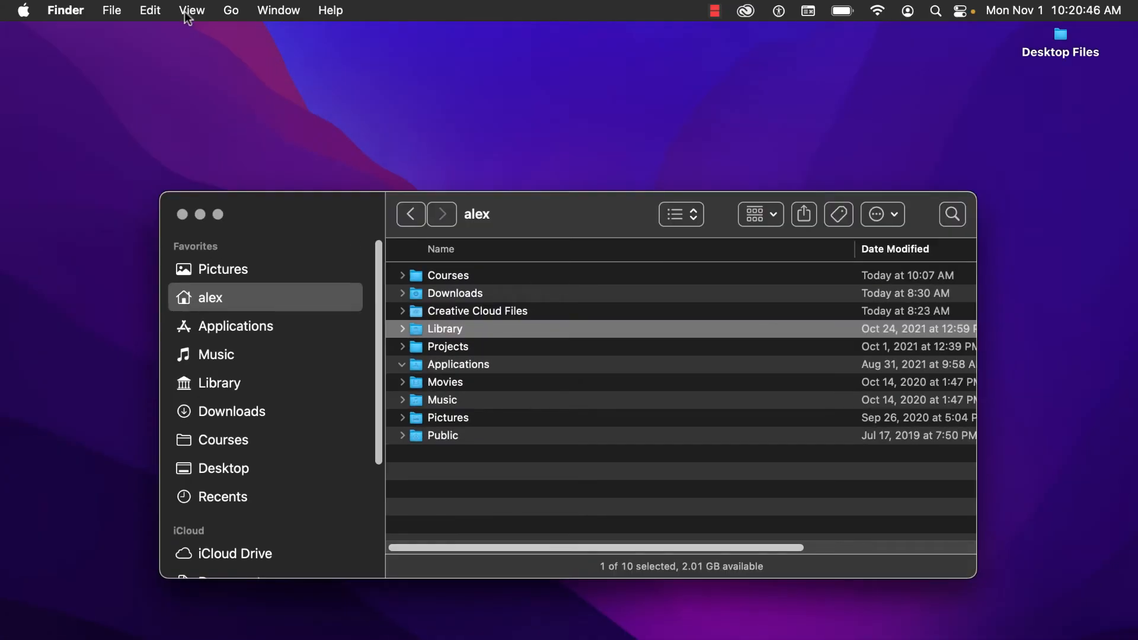
left_click(192, 11)
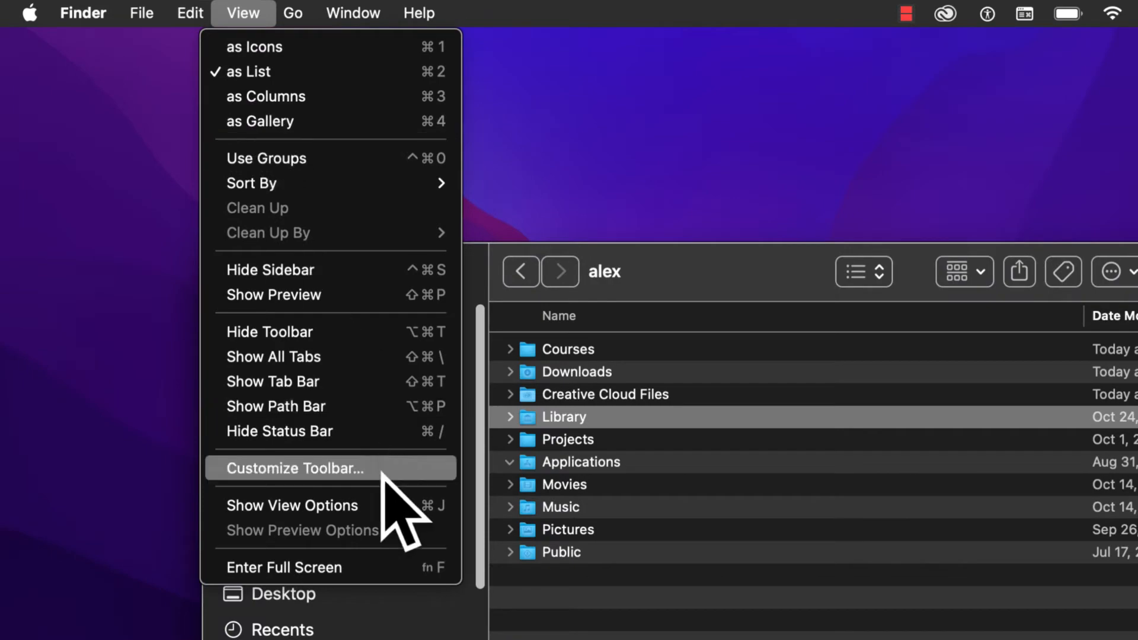
mouse_move(312, 507)
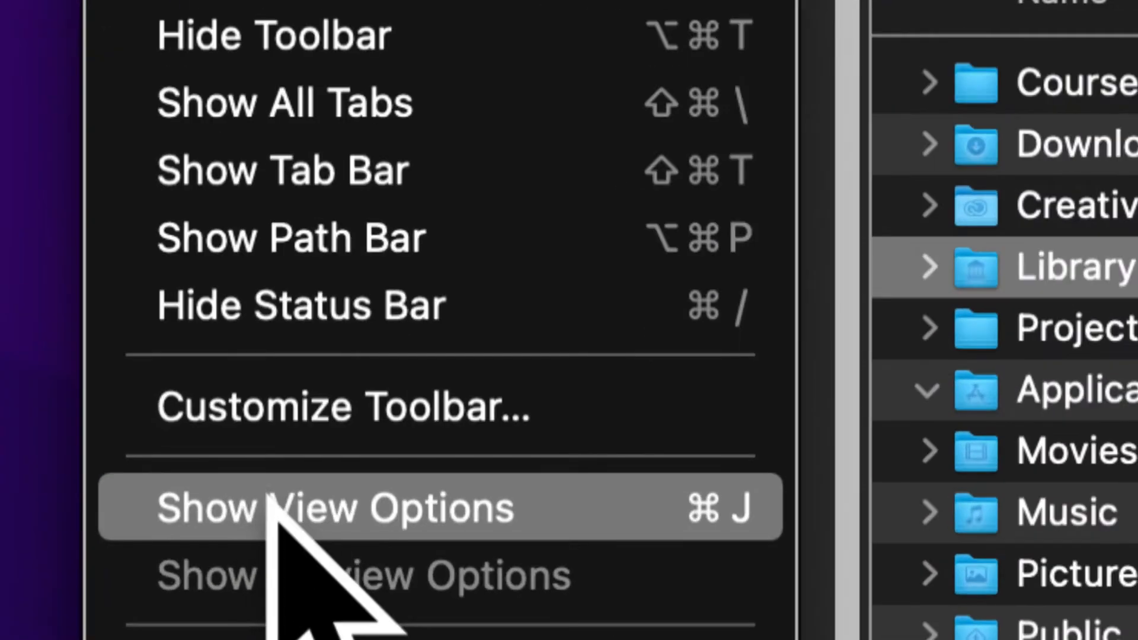
left_click(334, 506)
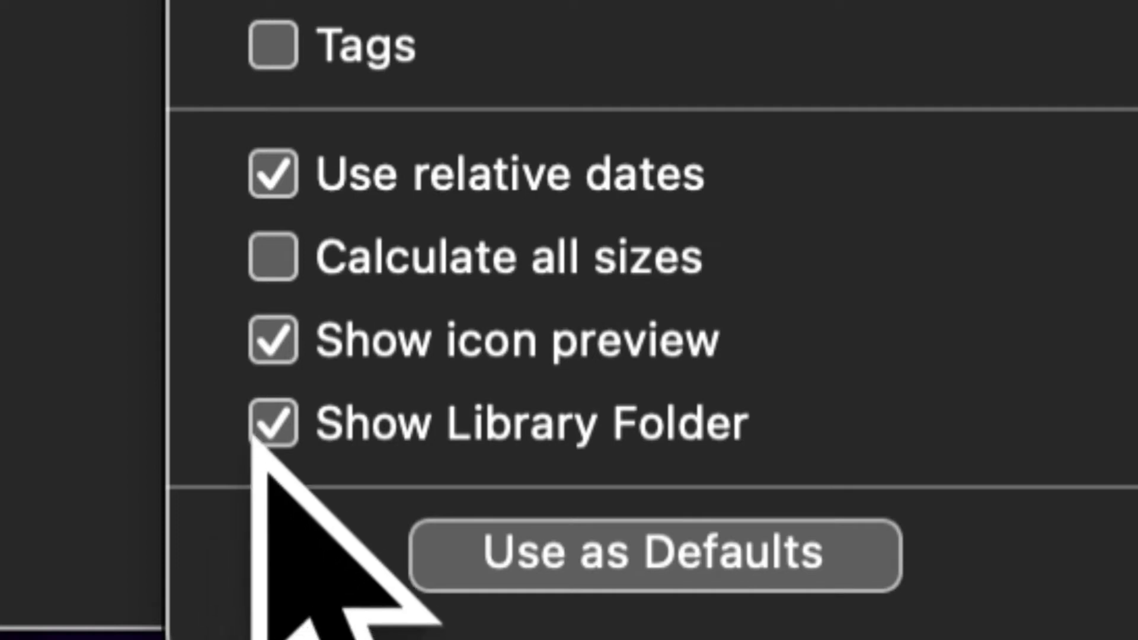
mouse_move(392, 552)
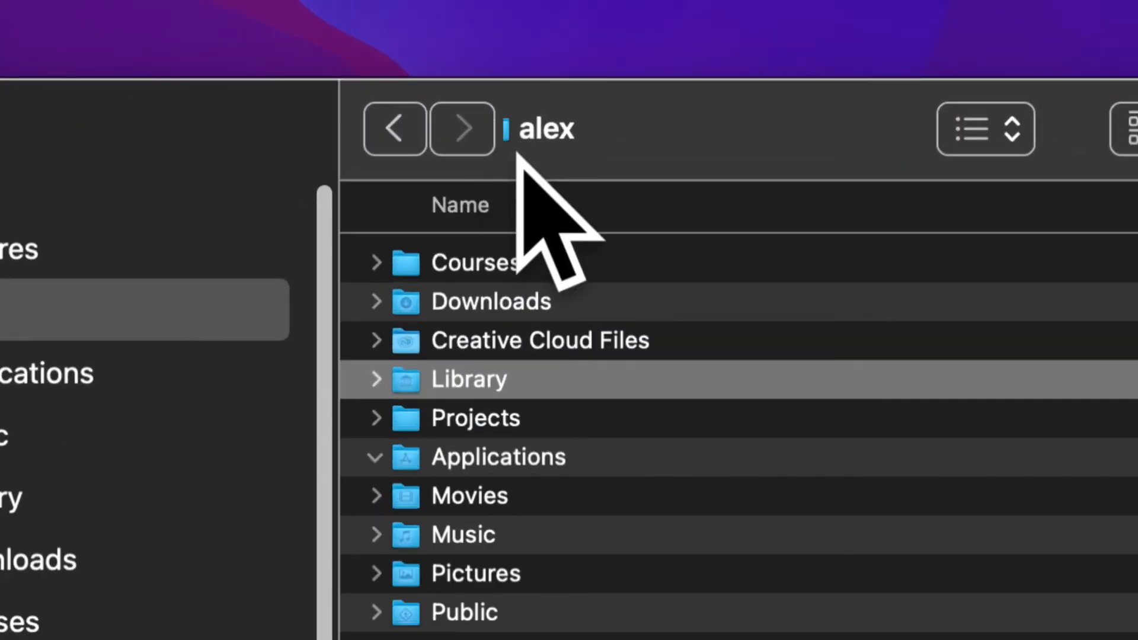
mouse_move(482, 458)
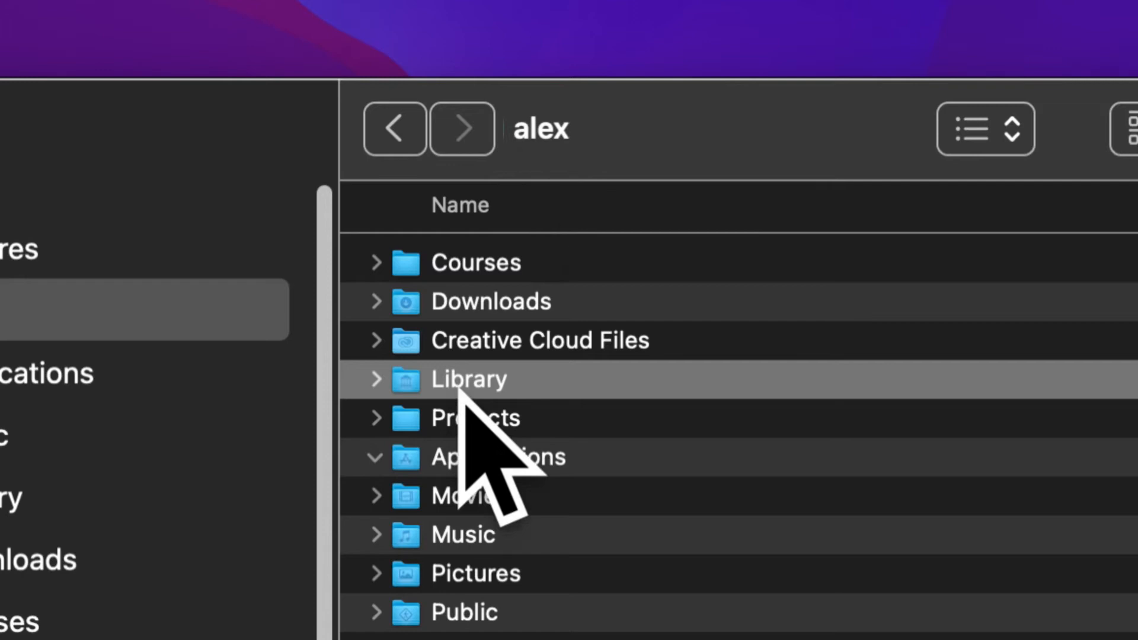
mouse_move(479, 450)
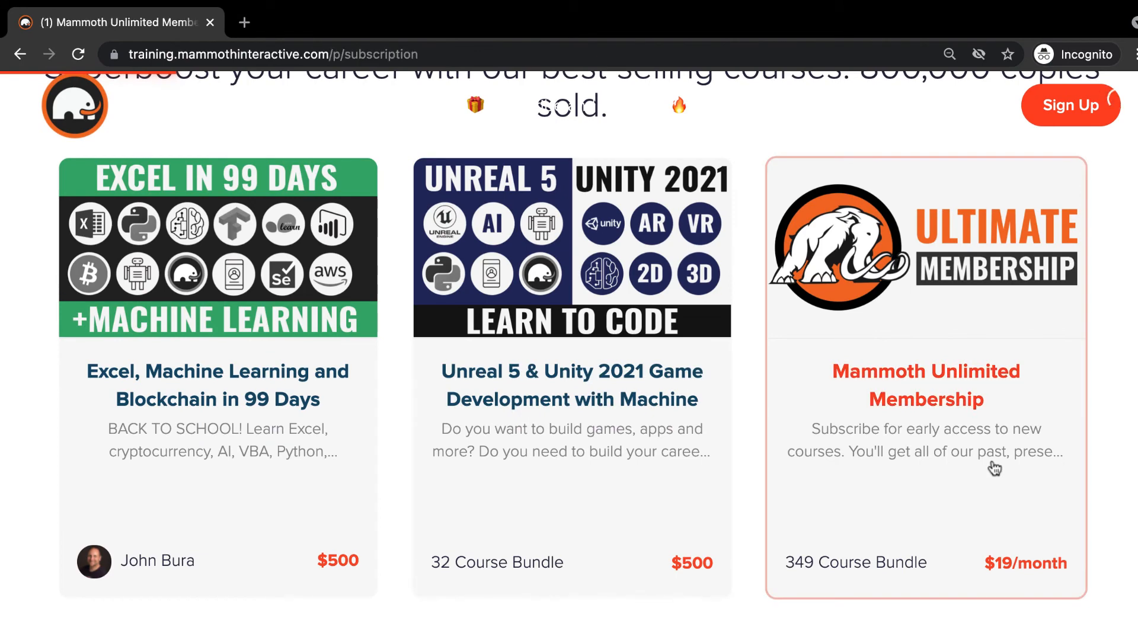
Scroll the course list toward the Mammoth Unlimited Membership card
scroll("up", 3)
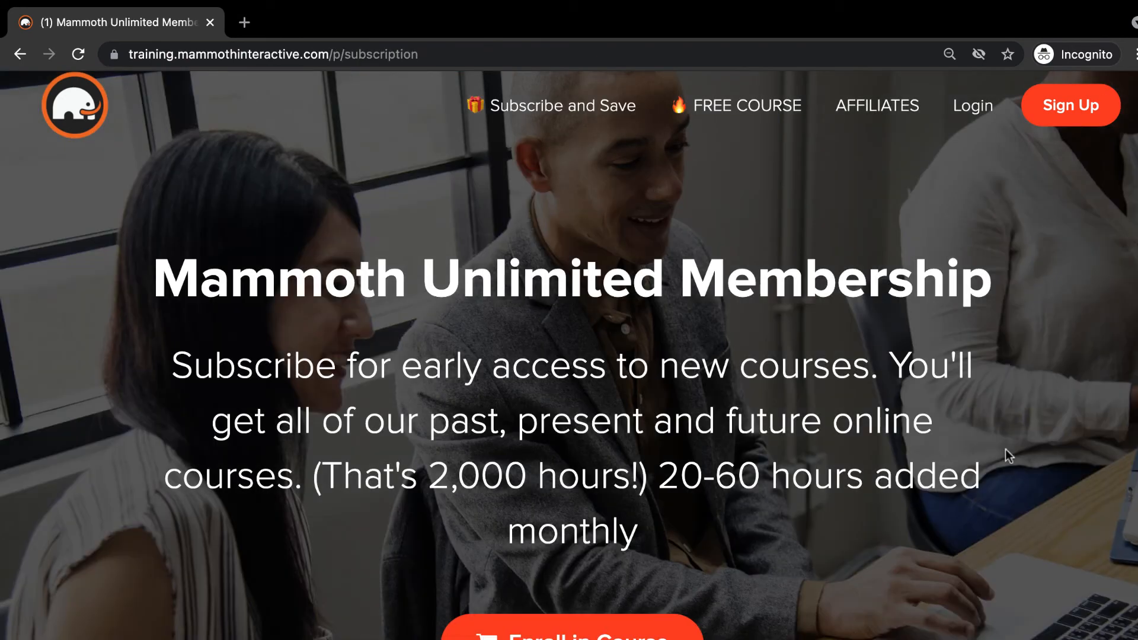